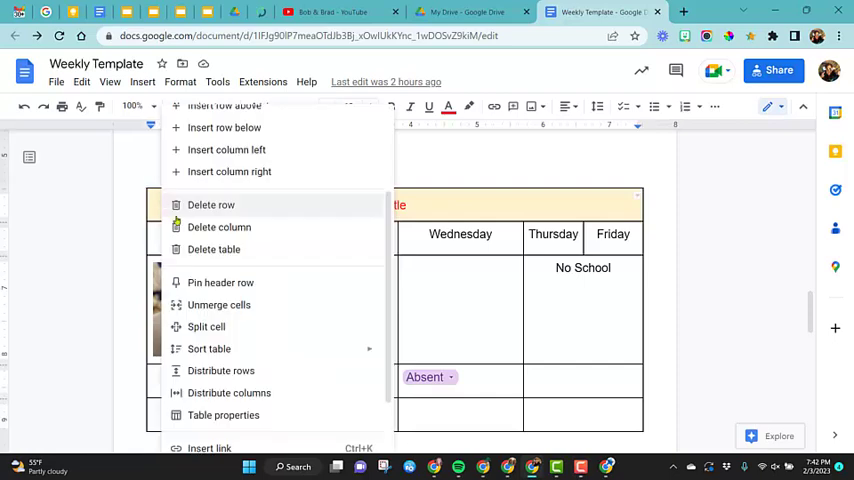
Open Table properties for the weekly schedule table from the right-click menu.
left_click(223, 414)
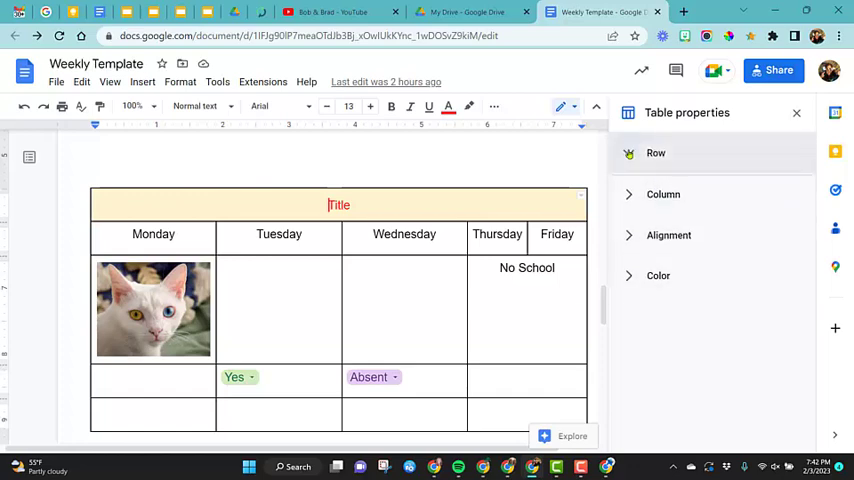
Change the table's Minimum row height from 0.5 to 0.2 inches.
left_click(656, 153)
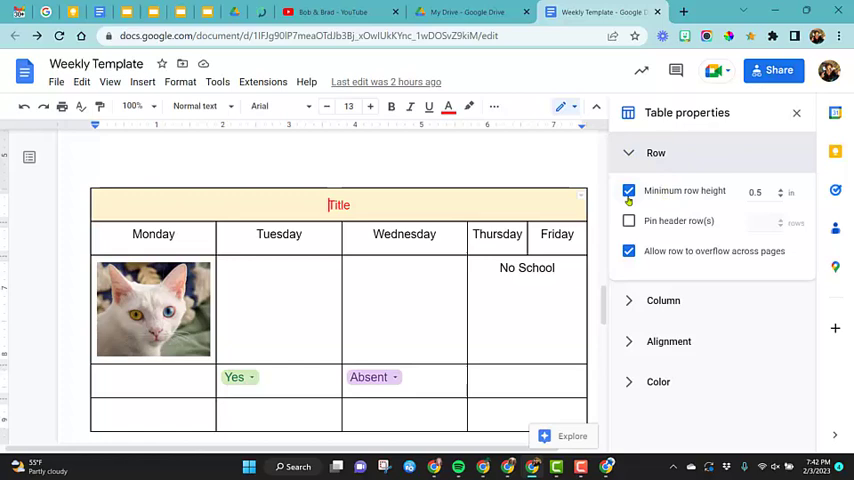
left_click(762, 192)
type("0.2")
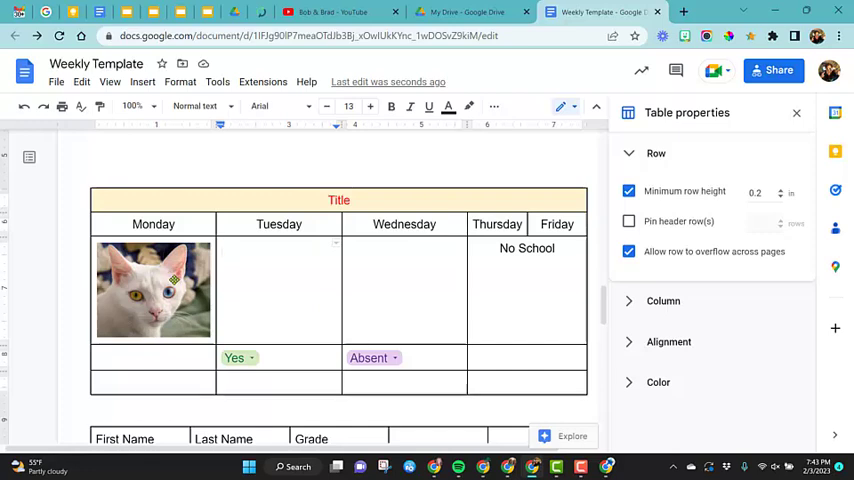
Type 'asdf' filler text in the bottom Monday cell and test row overflow across pages.
type("asdfasdfasdfasdf")
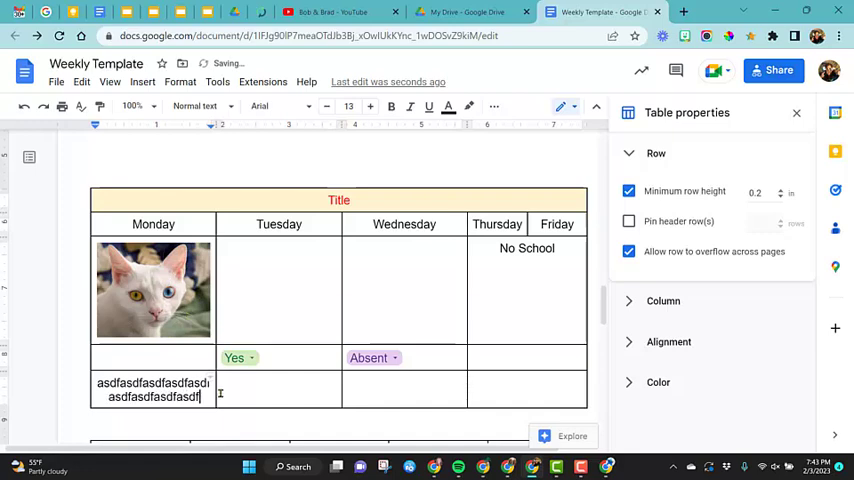
type("asdfasdfasdfasdfasdfasdfasfsadfsadfasdfasdfasdf")
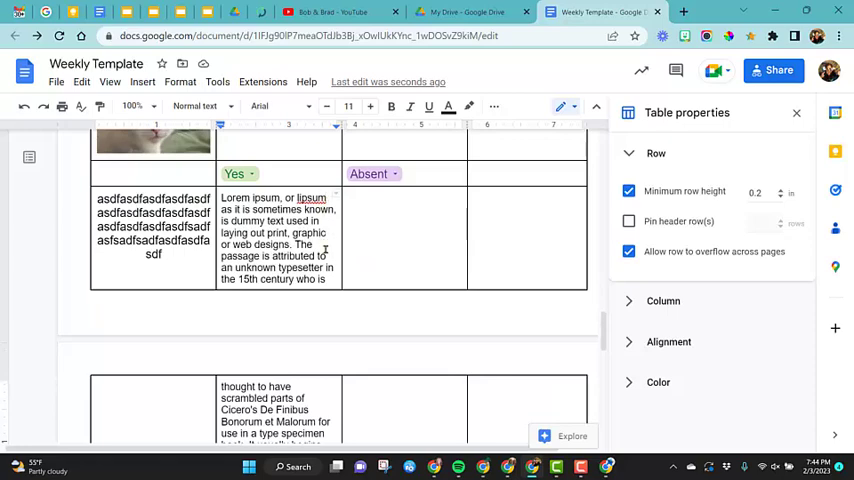
scroll("down", 3)
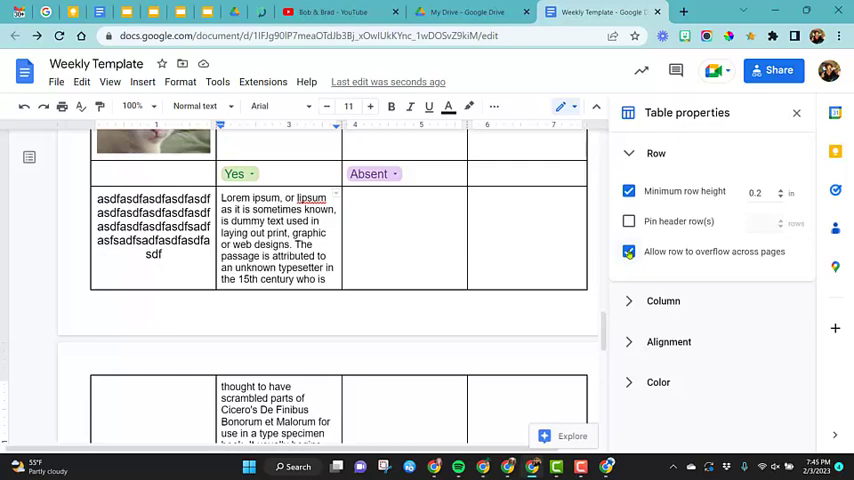
left_click(629, 251)
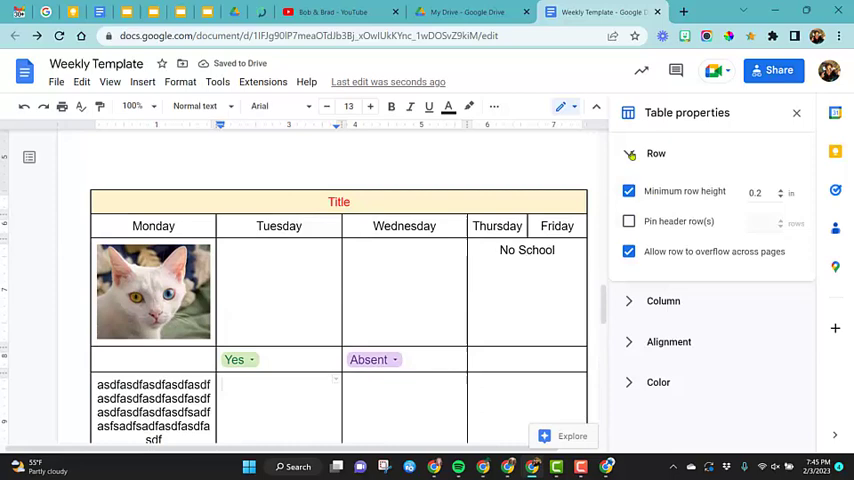
Set the Tuesday and Wednesday column width to 1 inch.
left_click(656, 153)
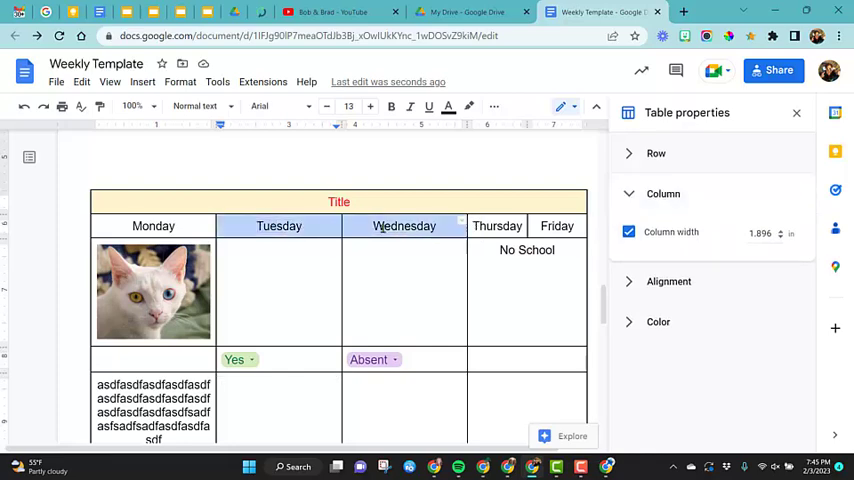
mouse_move(671, 267)
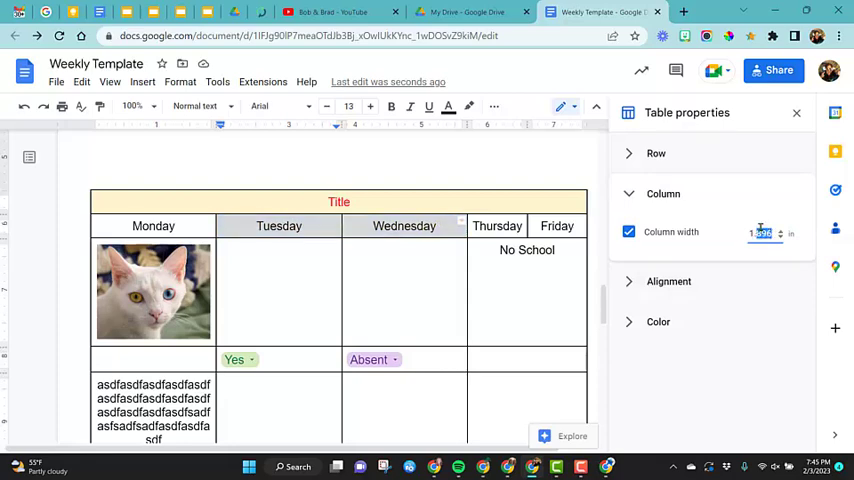
type("1")
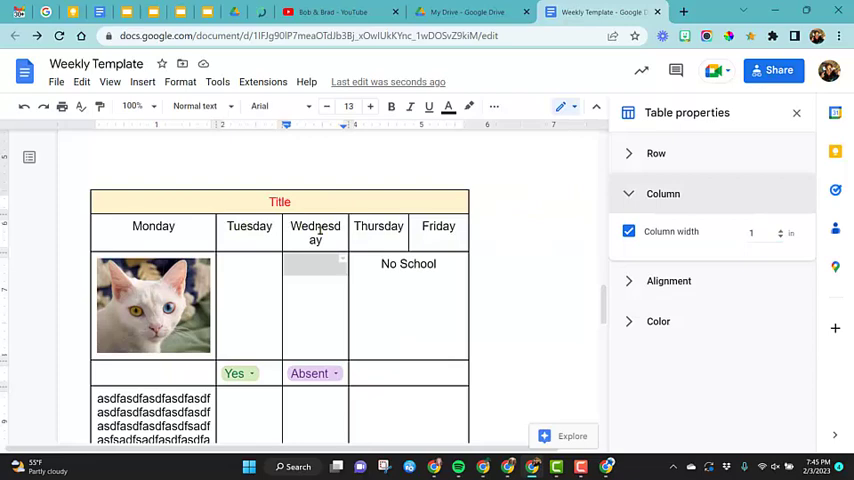
mouse_move(474, 227)
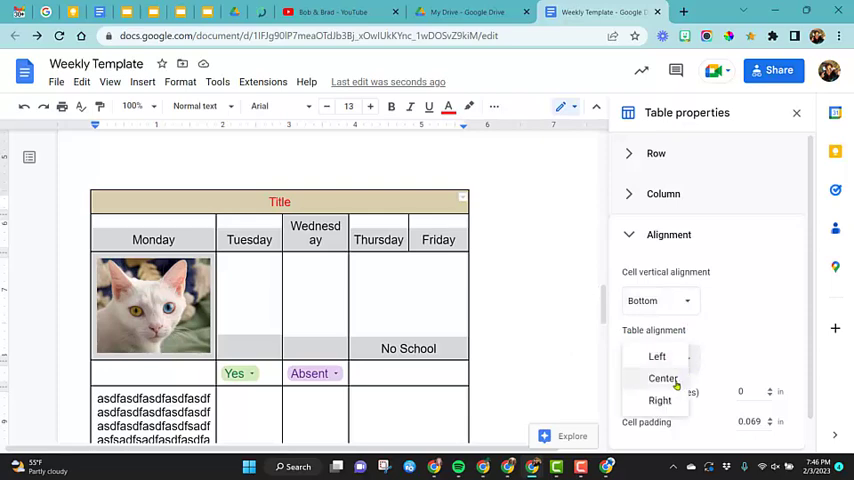
Set table alignment to Center, then Left, and type 2 into Left indent.
left_click(663, 378)
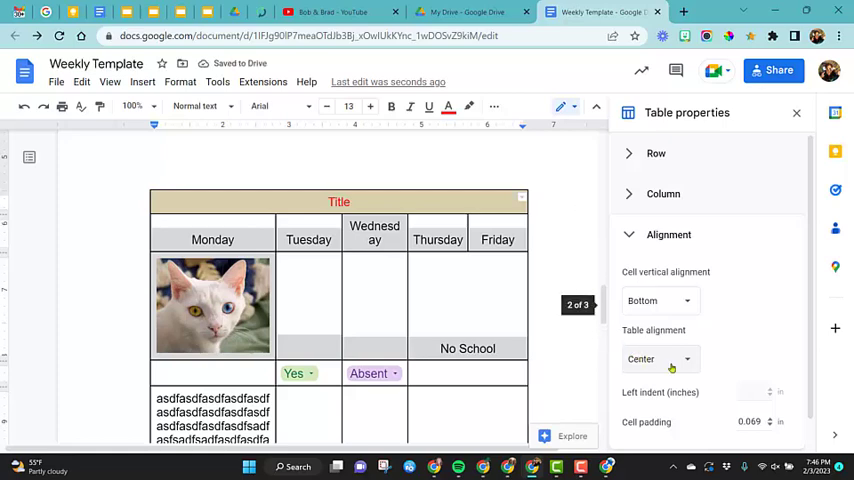
left_click(660, 359)
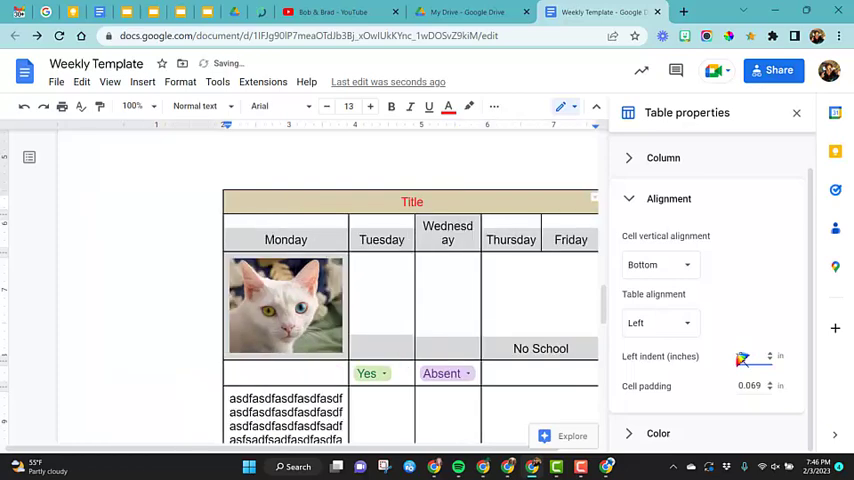
type("2")
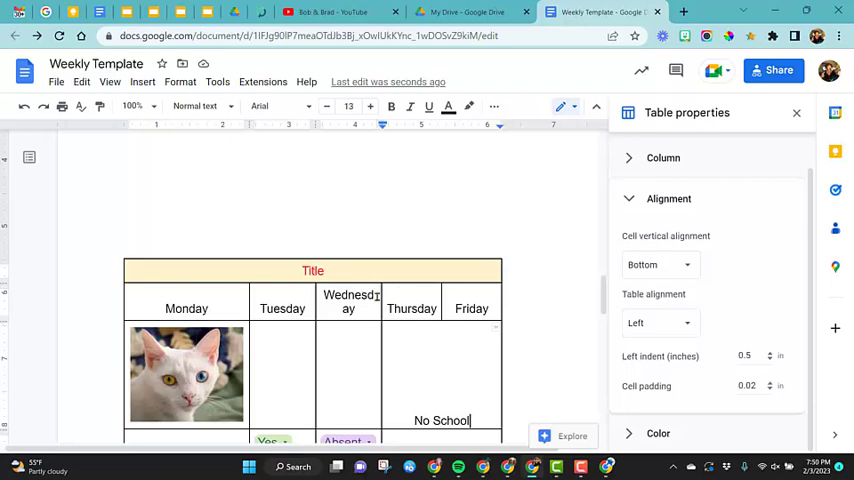
mouse_move(186, 308)
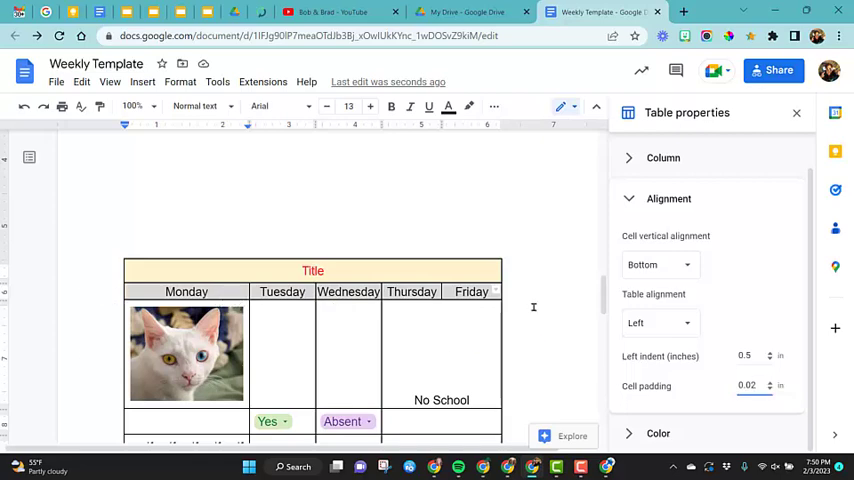
mouse_move(538, 300)
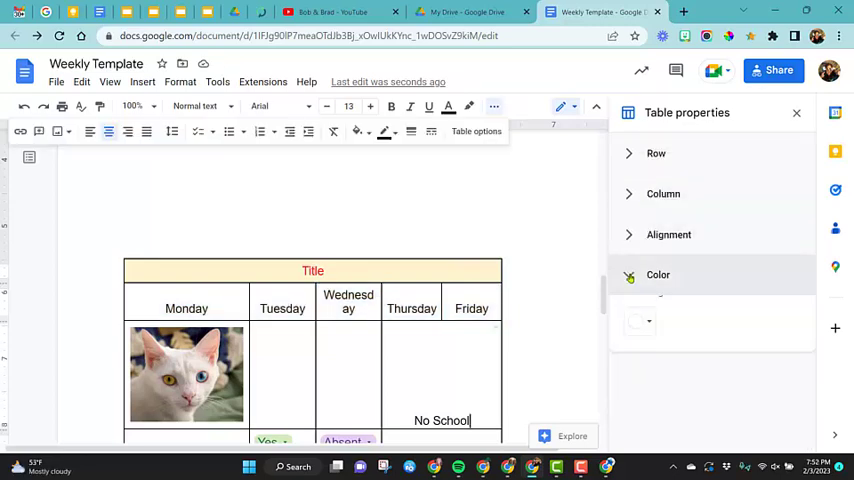
Set the table border colour to blue instead of red in the Color settings.
left_click(658, 275)
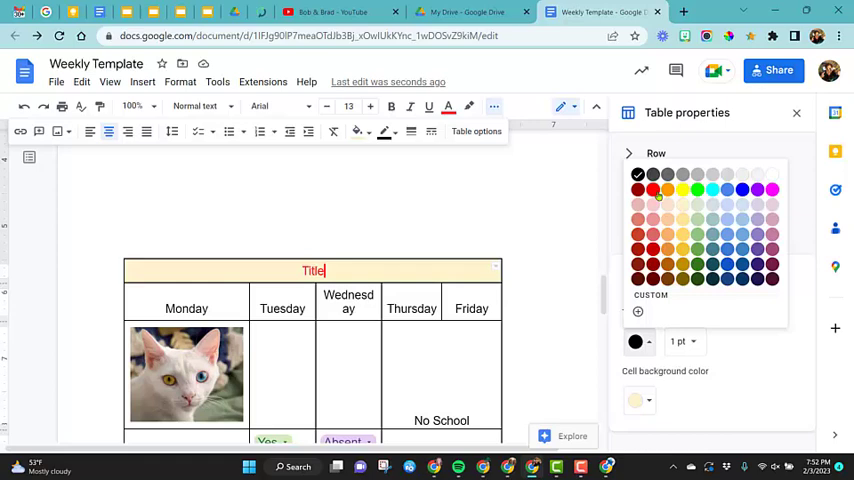
left_click(653, 189)
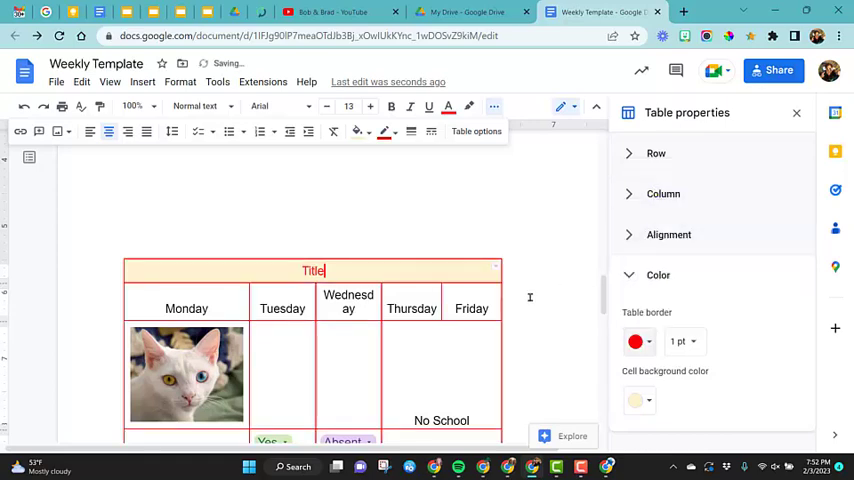
scroll("down", 3)
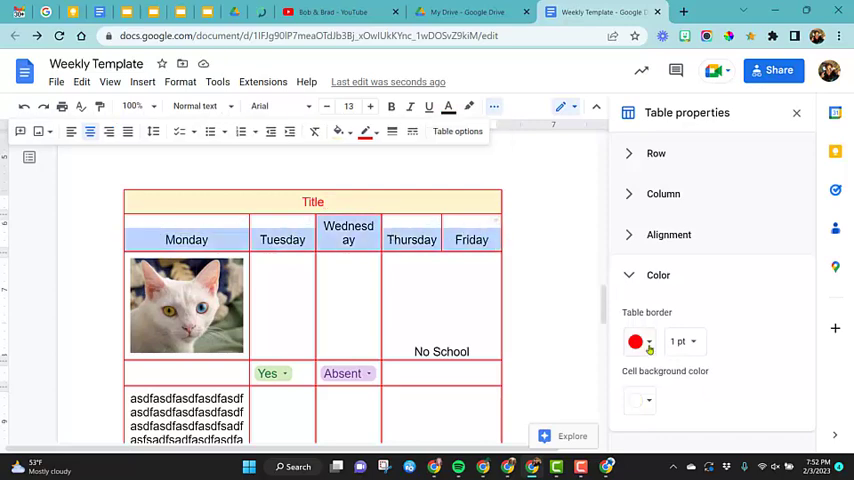
left_click(637, 341)
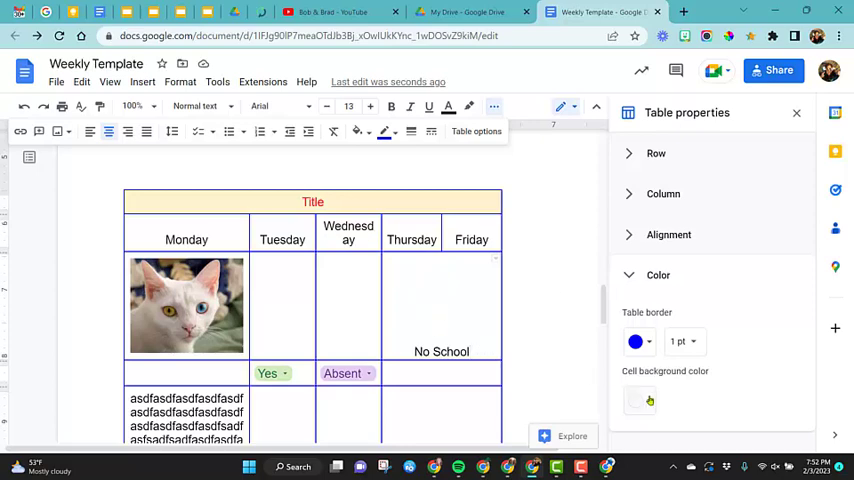
Give the Thursday–Friday 'No School' cell a bright green background.
left_click(639, 400)
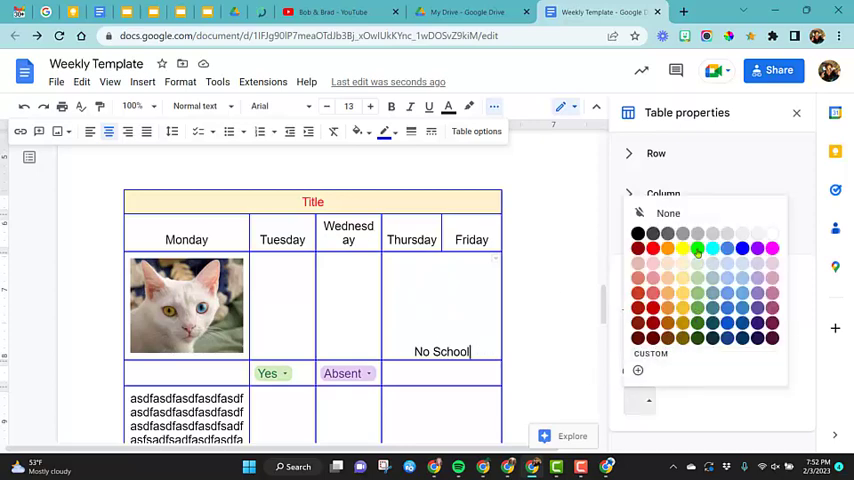
left_click(697, 248)
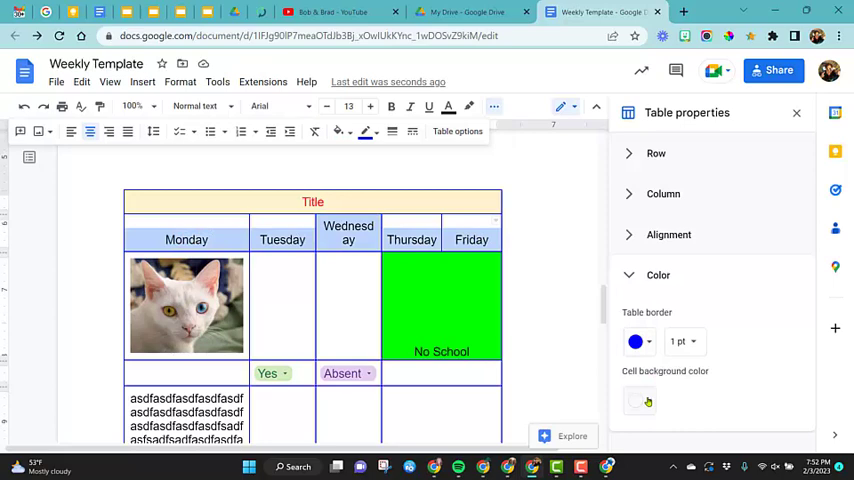
left_click(640, 400)
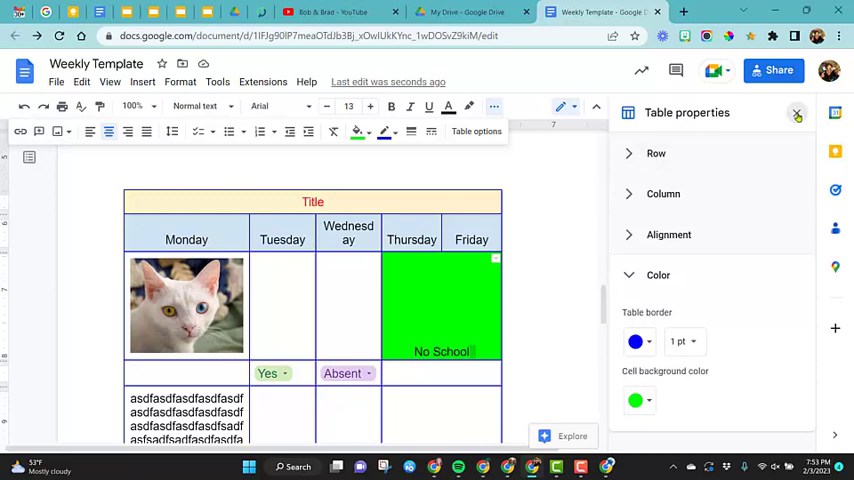
Fill the weekday row pink with red borders, and give No School a yellow border.
left_click(797, 113)
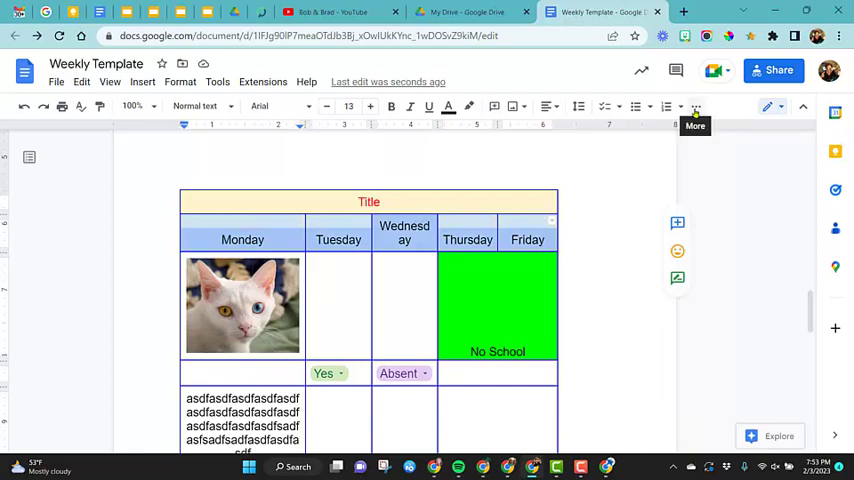
left_click(696, 107)
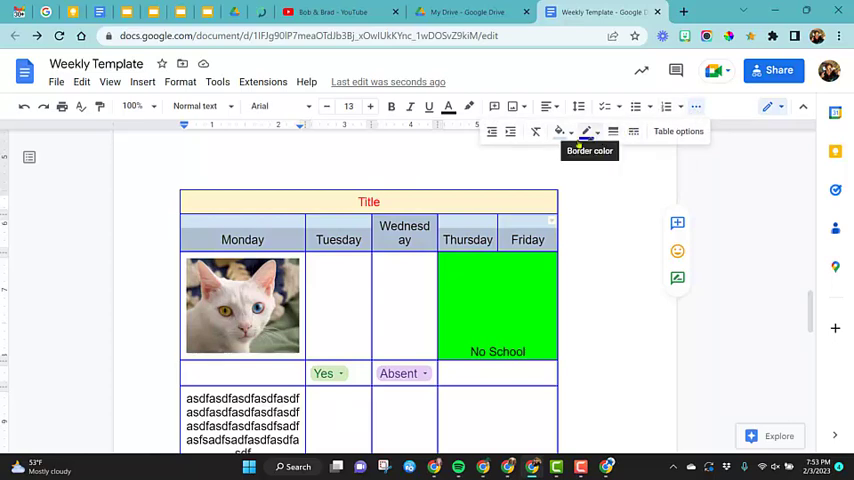
mouse_move(560, 131)
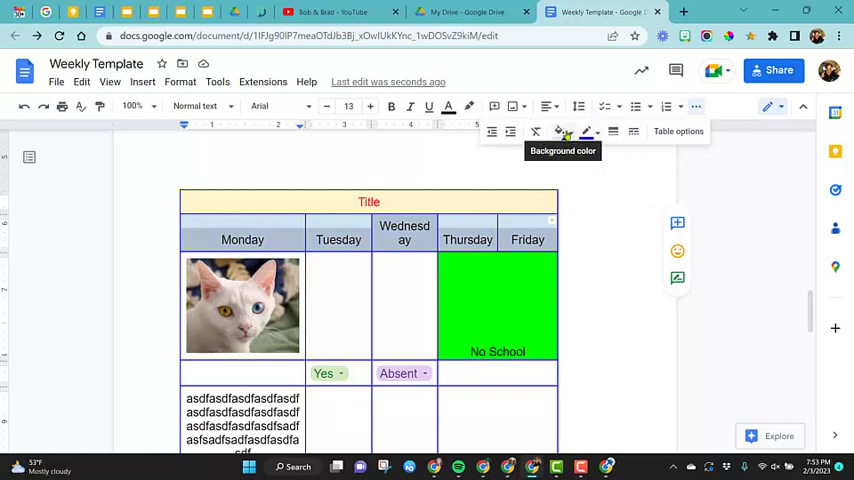
left_click(561, 131)
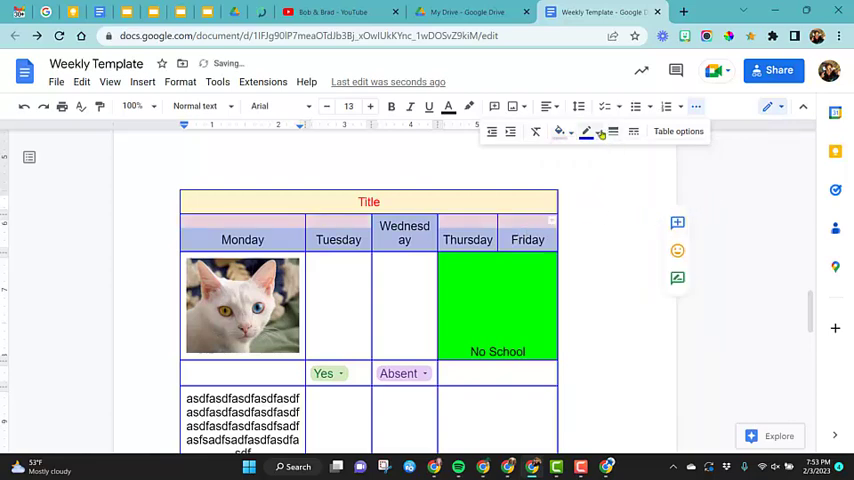
left_click(601, 131)
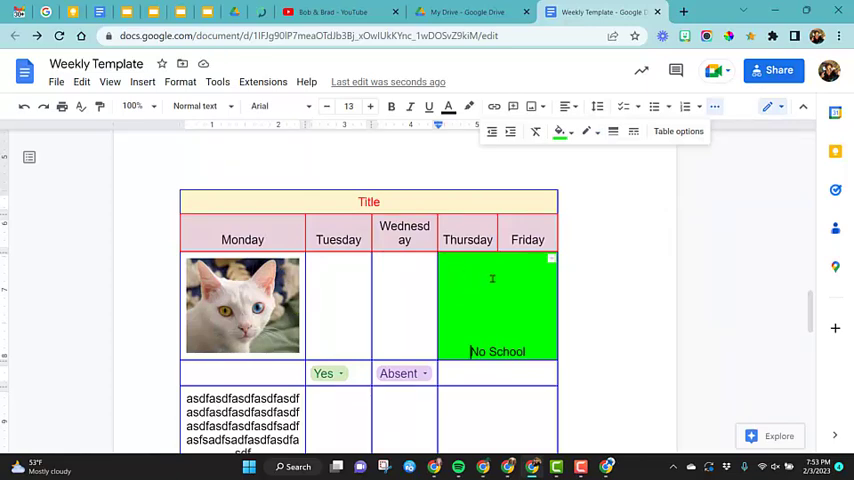
left_click(587, 131)
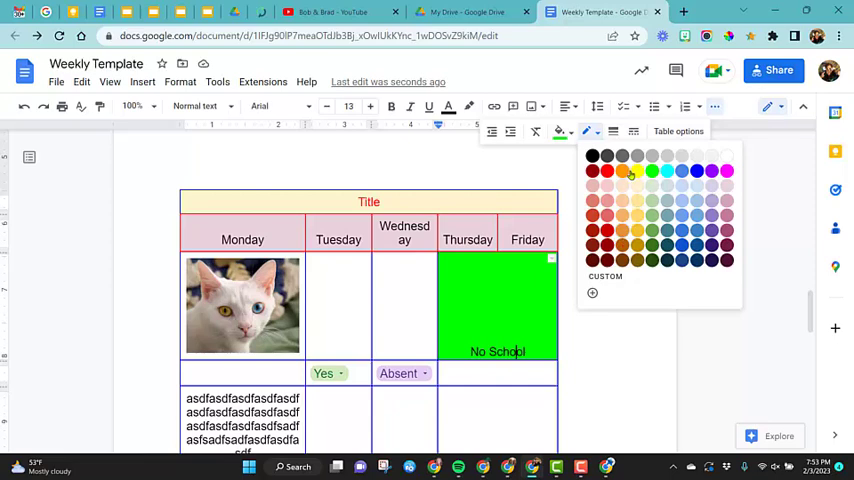
left_click(651, 171)
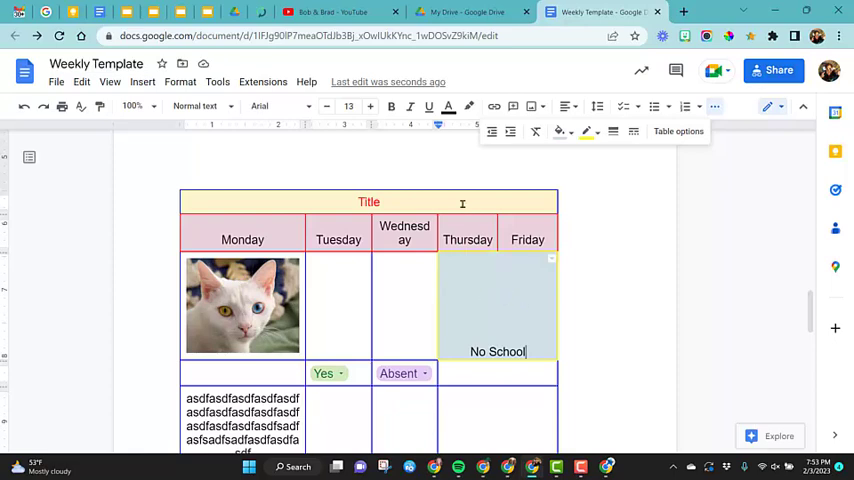
mouse_move(631, 310)
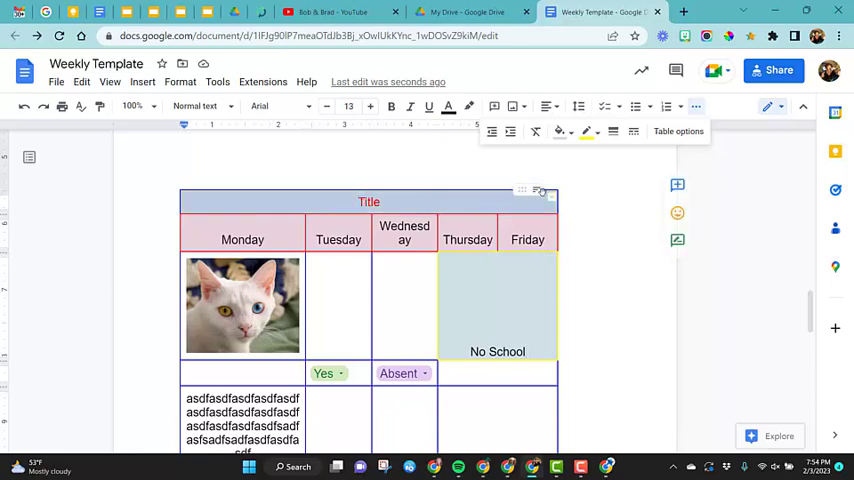
mouse_move(587, 131)
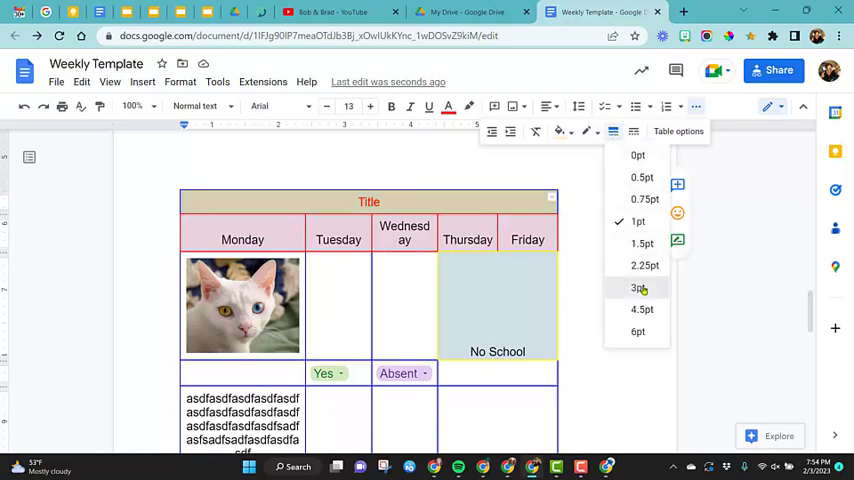
Give the Title row a 3pt dashed border from the toolbar border menus.
left_click(637, 288)
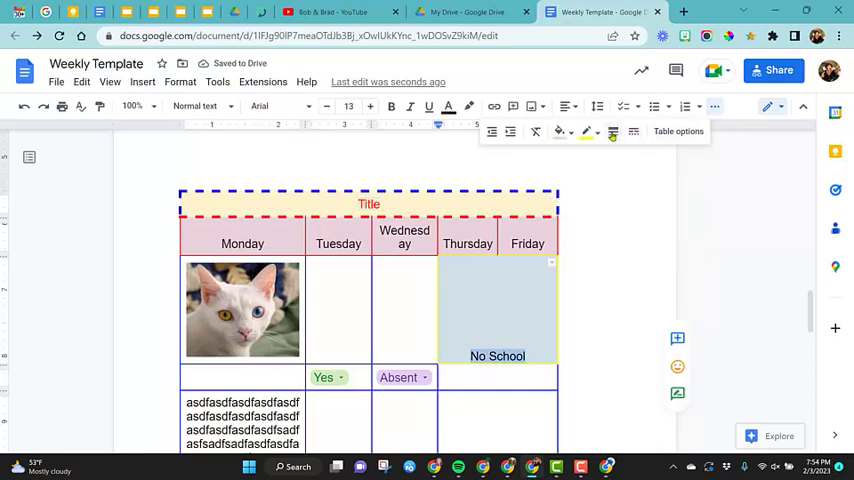
left_click(612, 131)
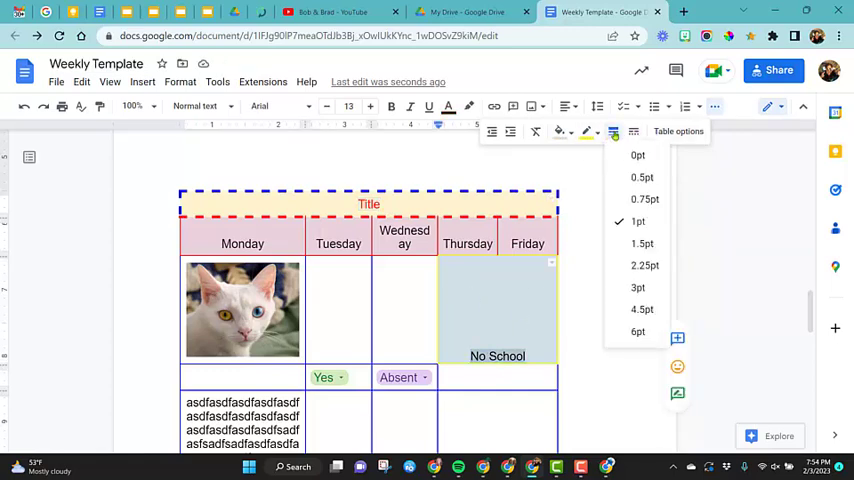